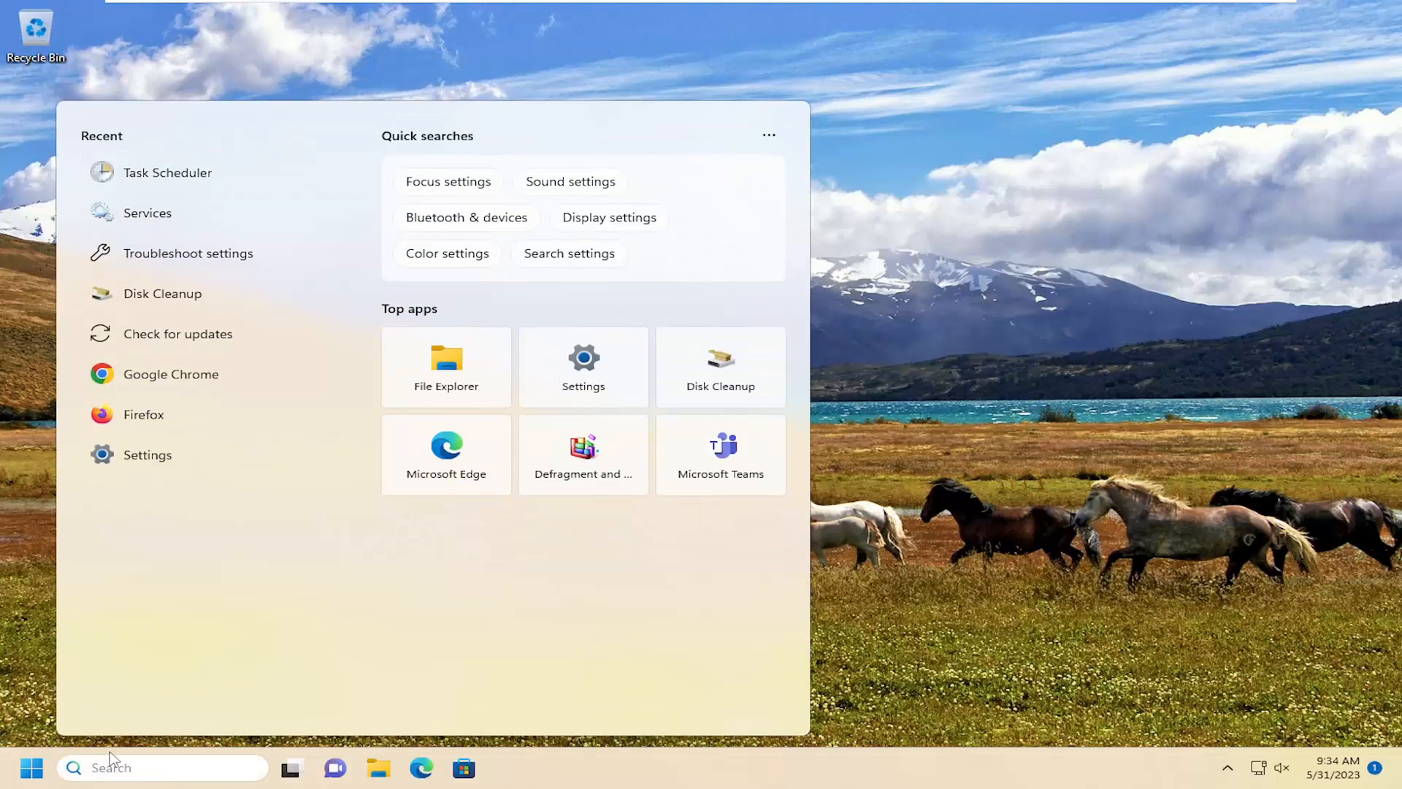
# Step: Launch Command Prompt as administrator from Start search for cmd and approve the UAC prompt
pyautogui.write('cmd')
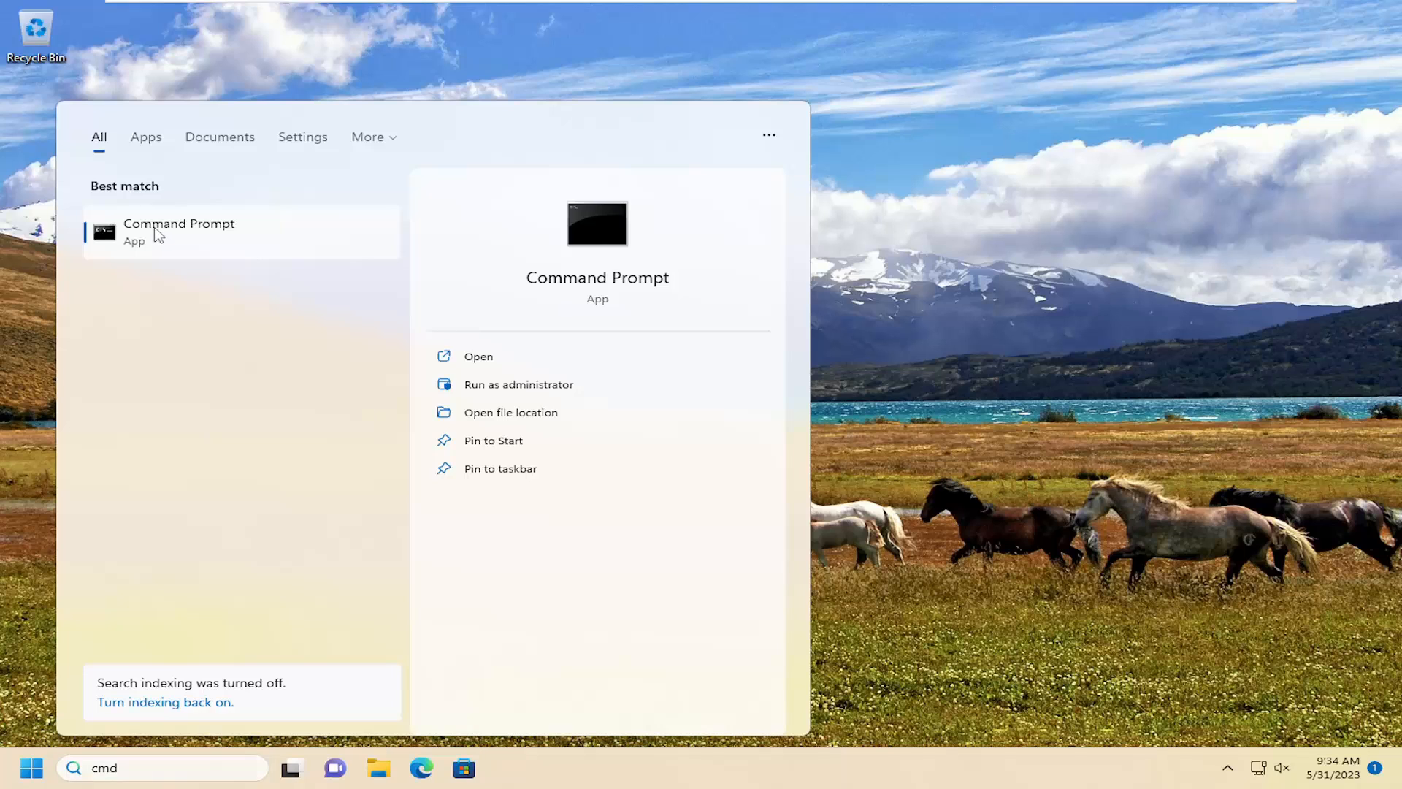
pyautogui.click(178, 229)
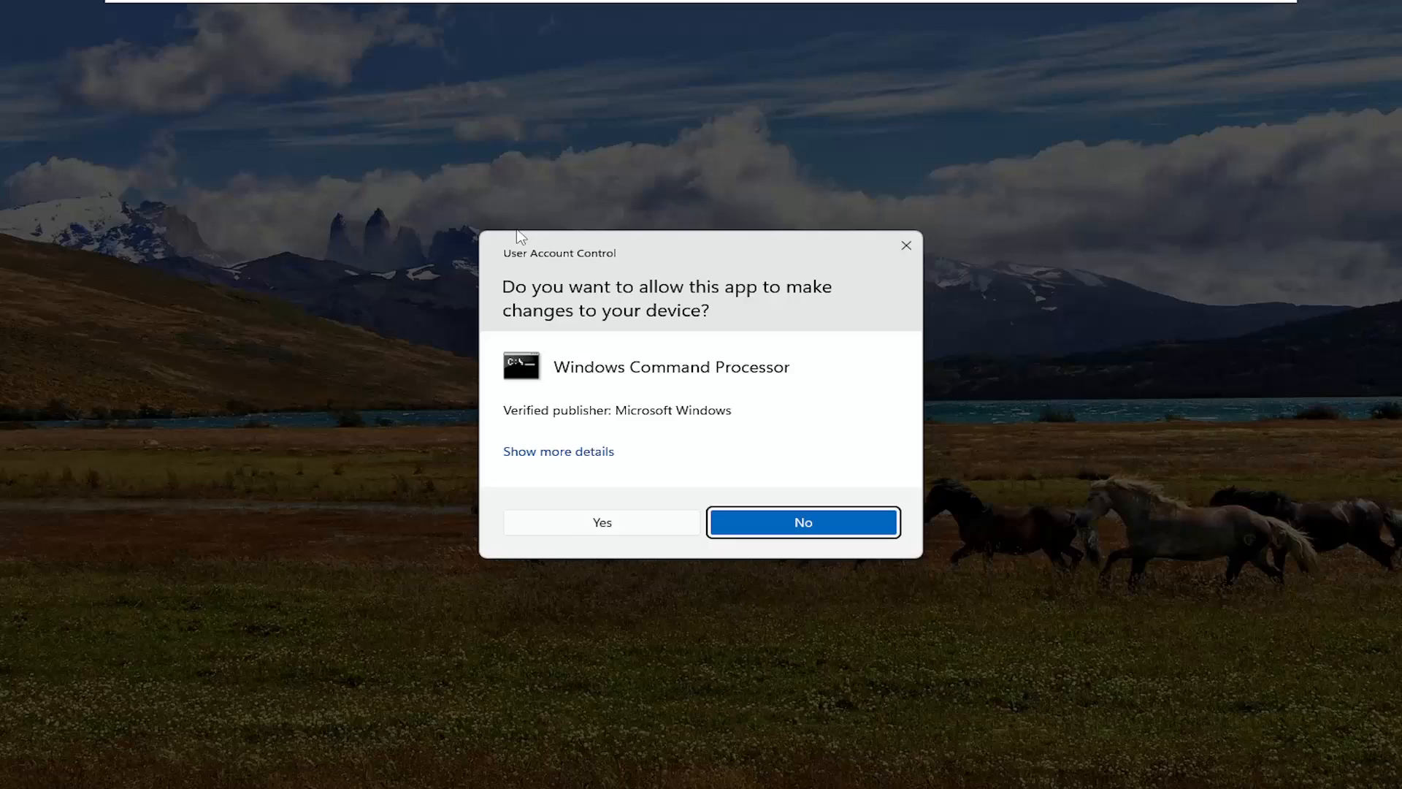
pyautogui.click(600, 521)
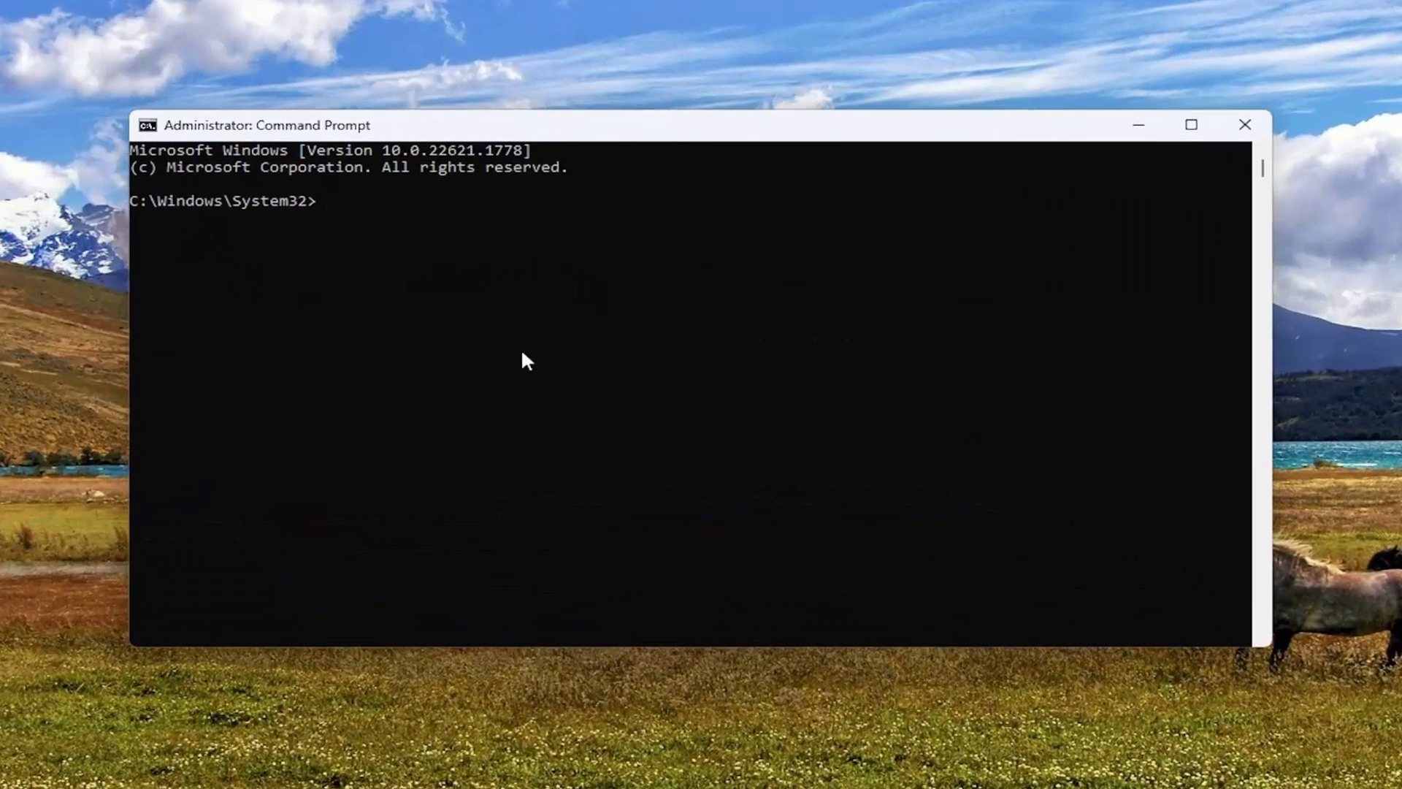
pyautogui.moveTo(523, 349)
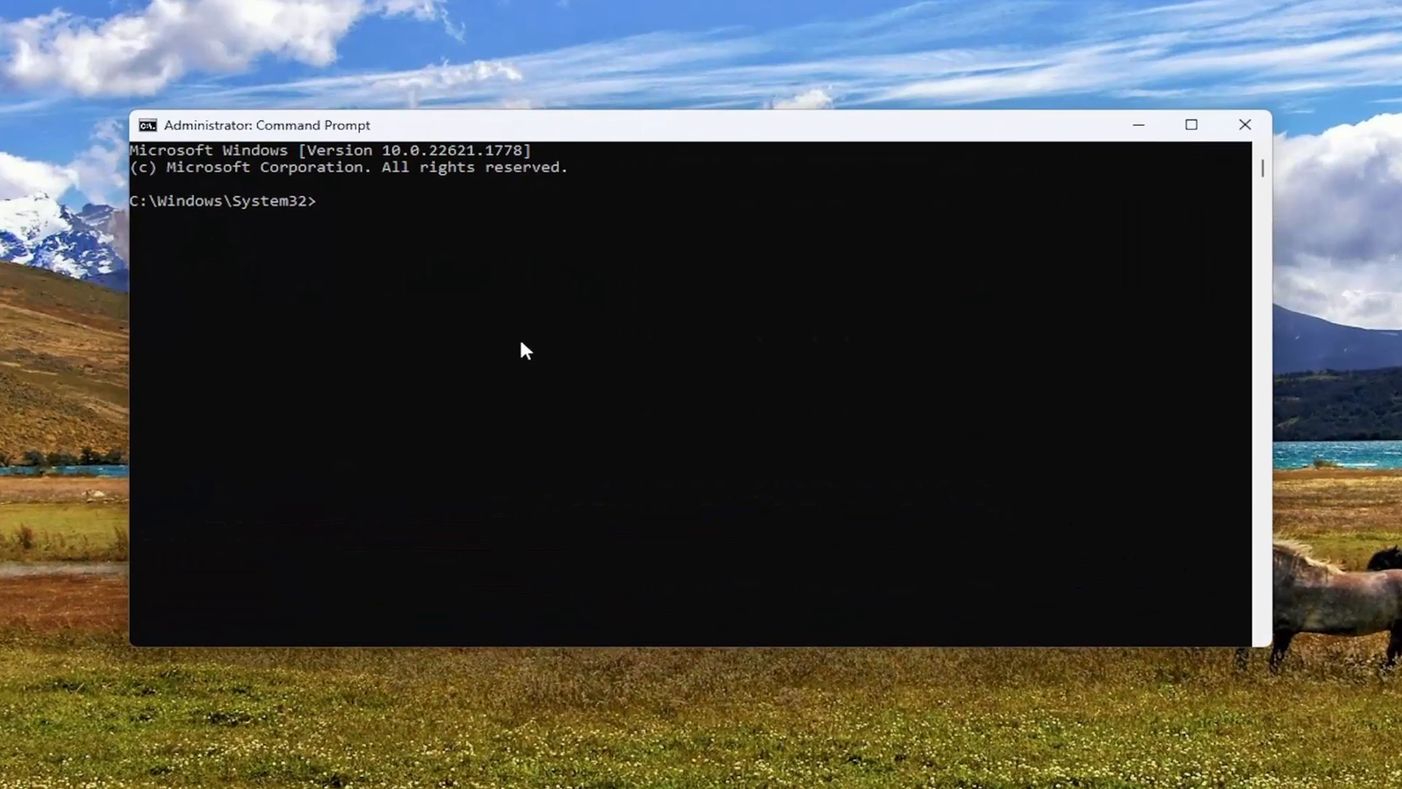
# Step: Run powercfg /batteryreport to save battery-report.html, then bring up File Explorer
pyautogui.write('powerc')
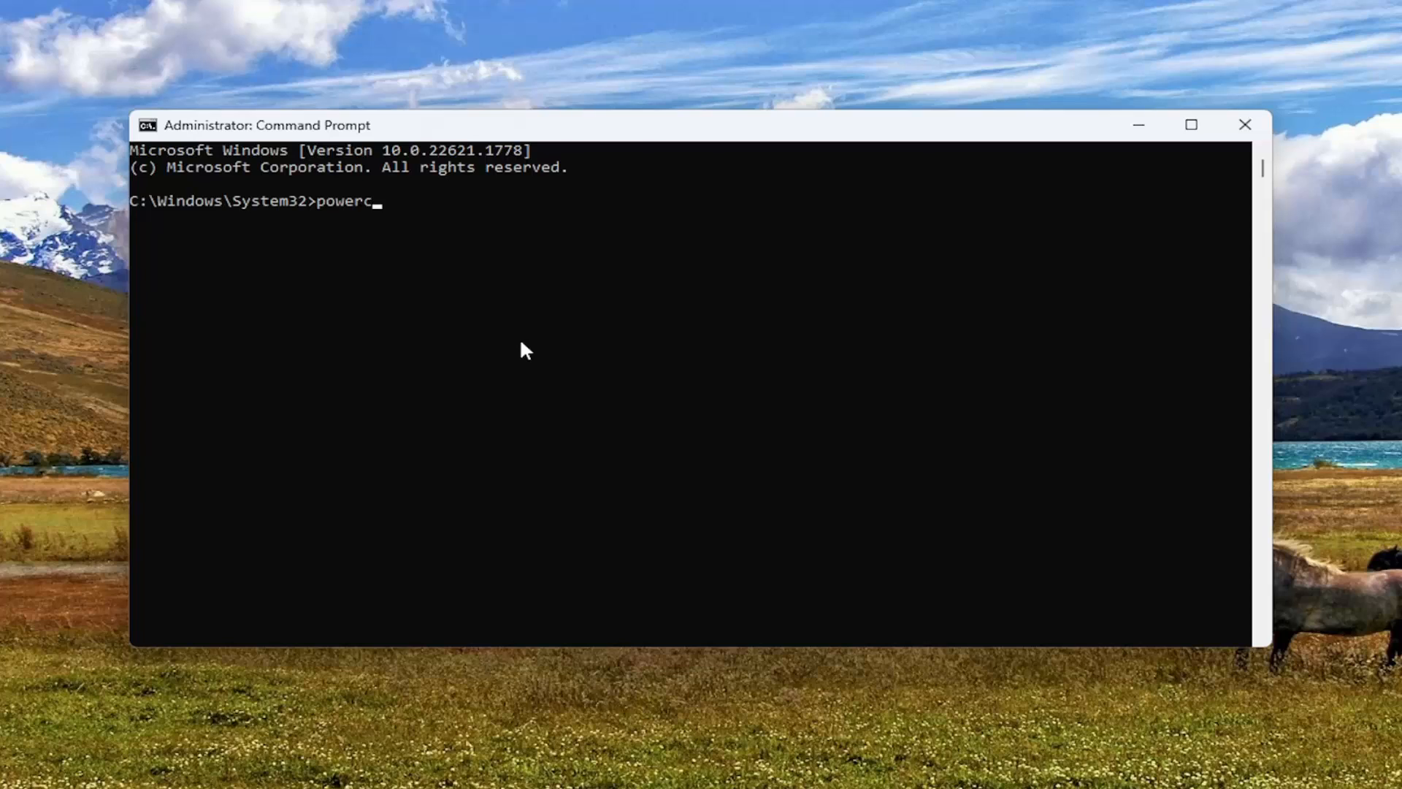
pyautogui.write('fg')
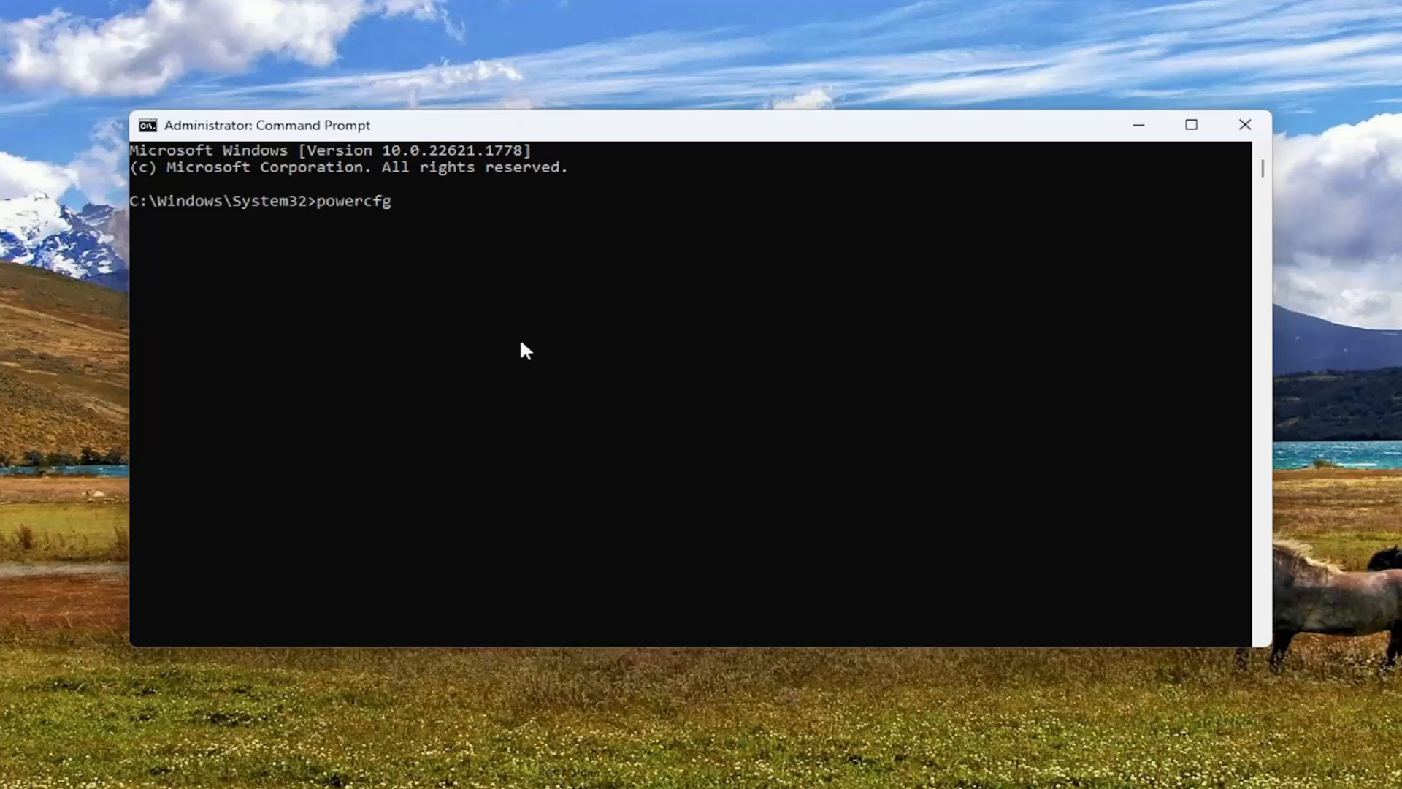
pyautogui.write('/batter')
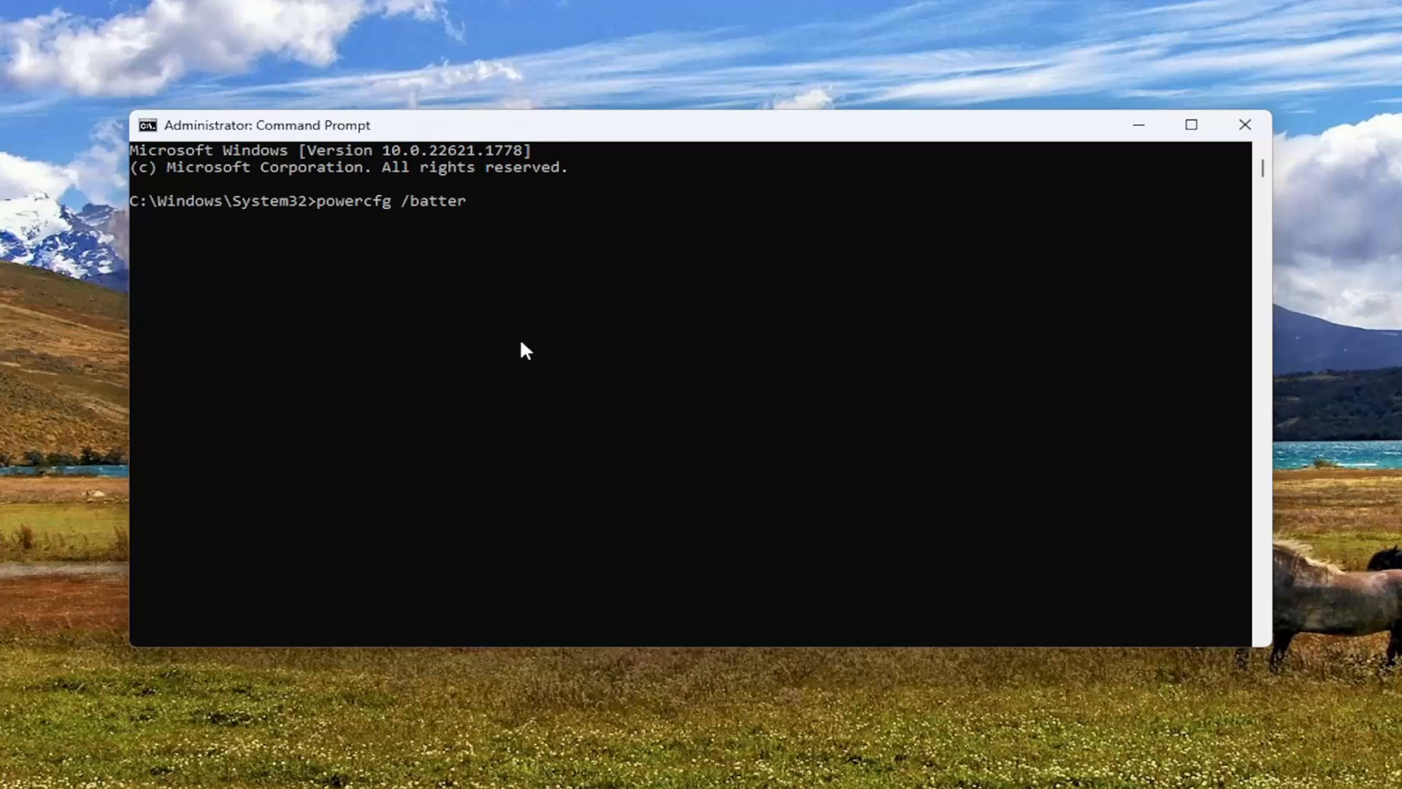
pyautogui.write('yreport')
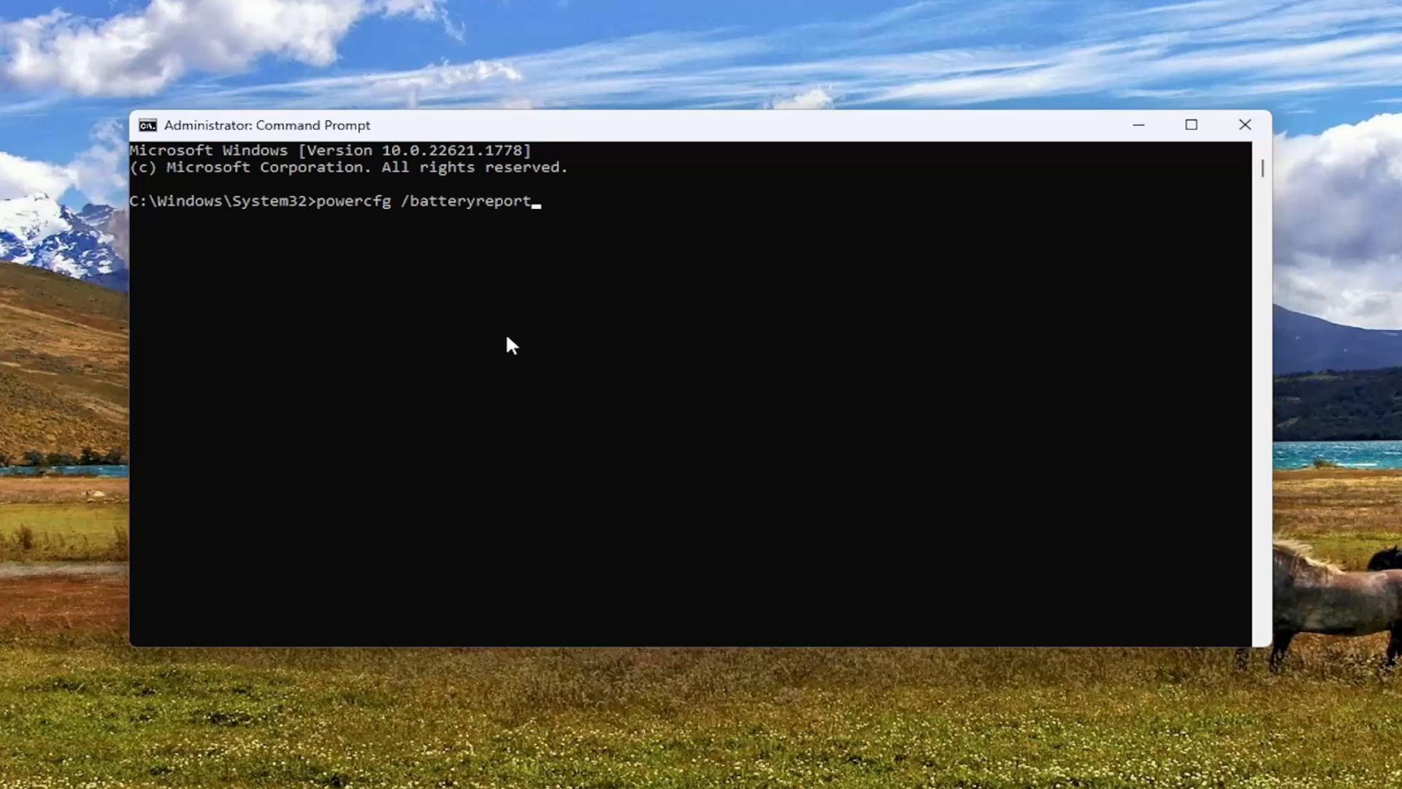
pyautogui.moveTo(421, 229)
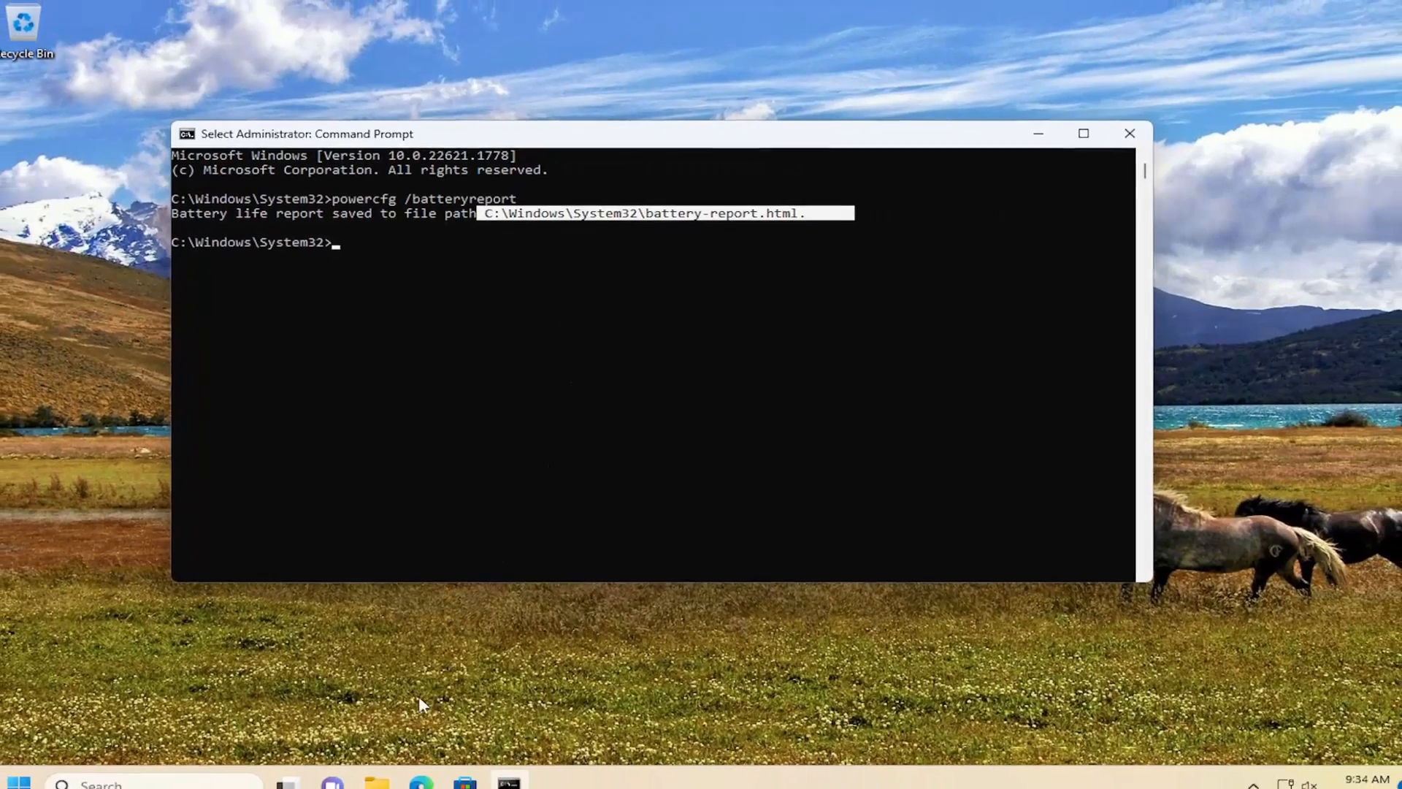
pyautogui.click(377, 767)
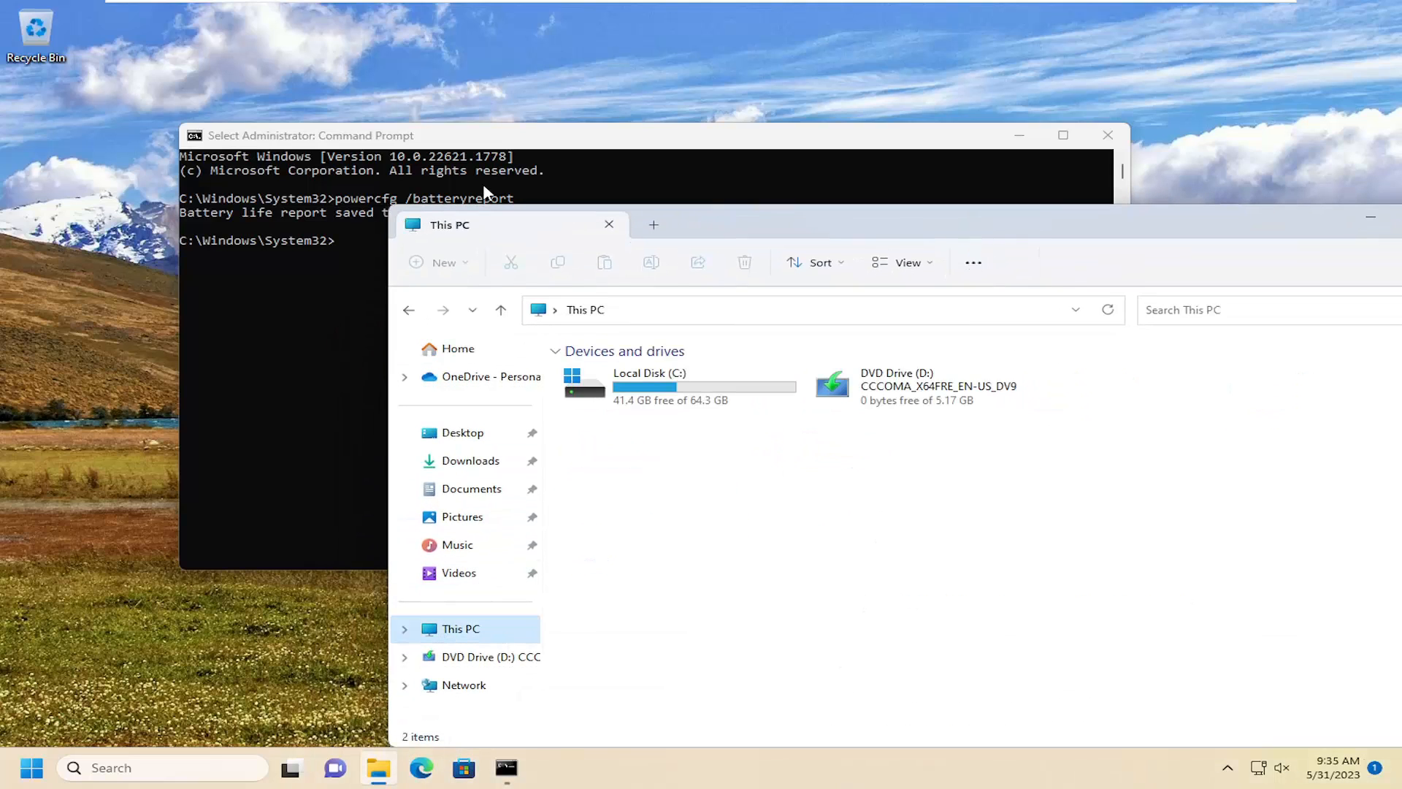
# Step: Navigate into Local Disk (C:) > Windows > System32
pyautogui.doubleClick(649, 384)
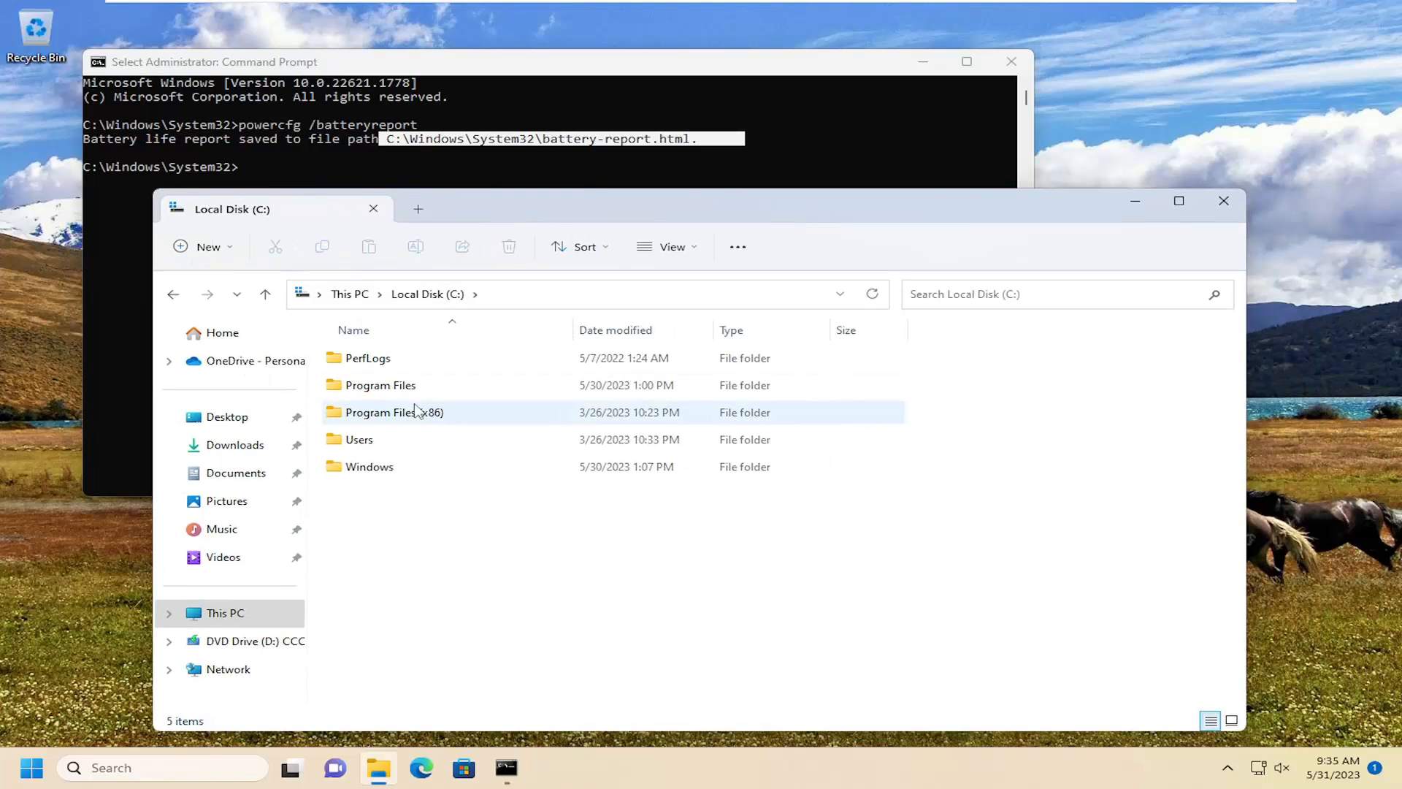
pyautogui.moveTo(368, 466)
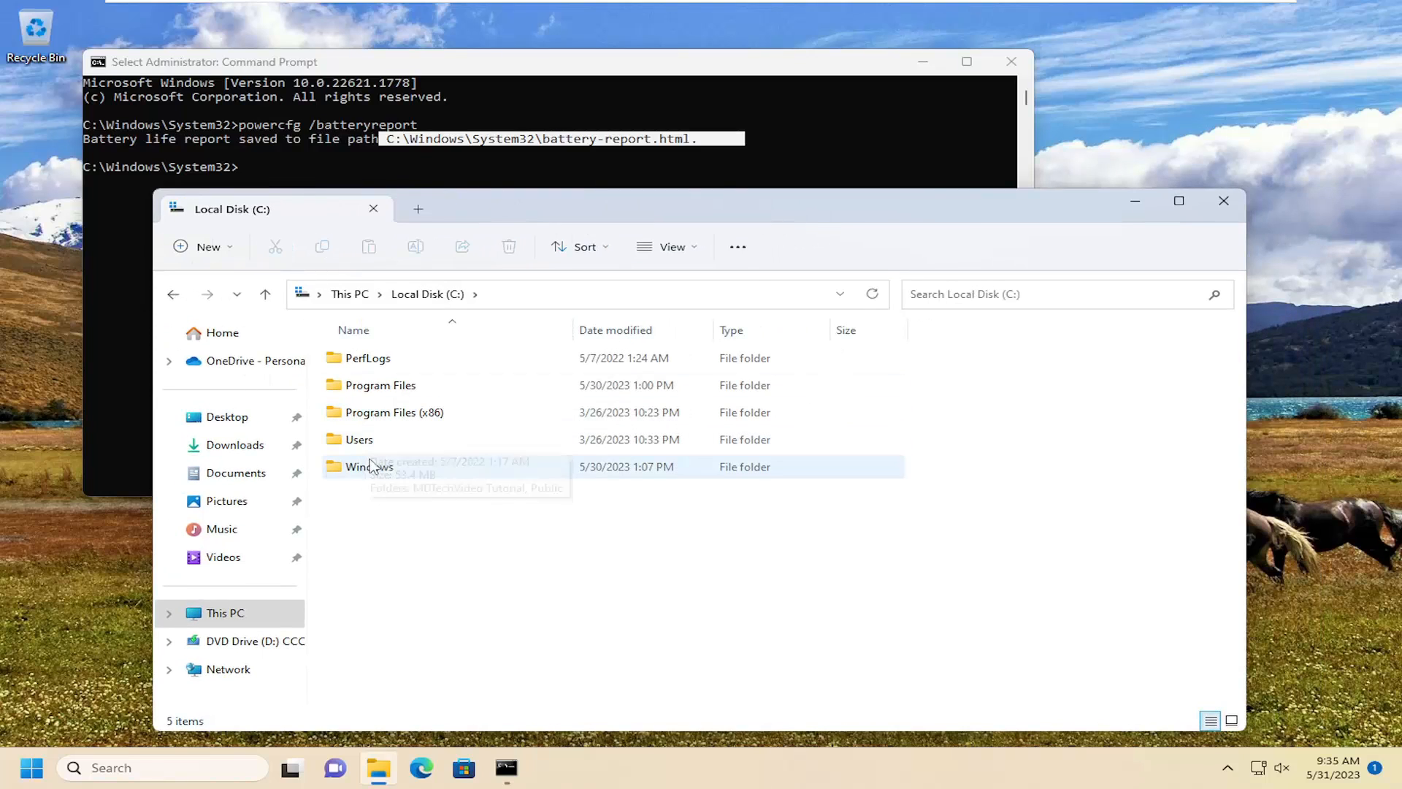
pyautogui.doubleClick(368, 466)
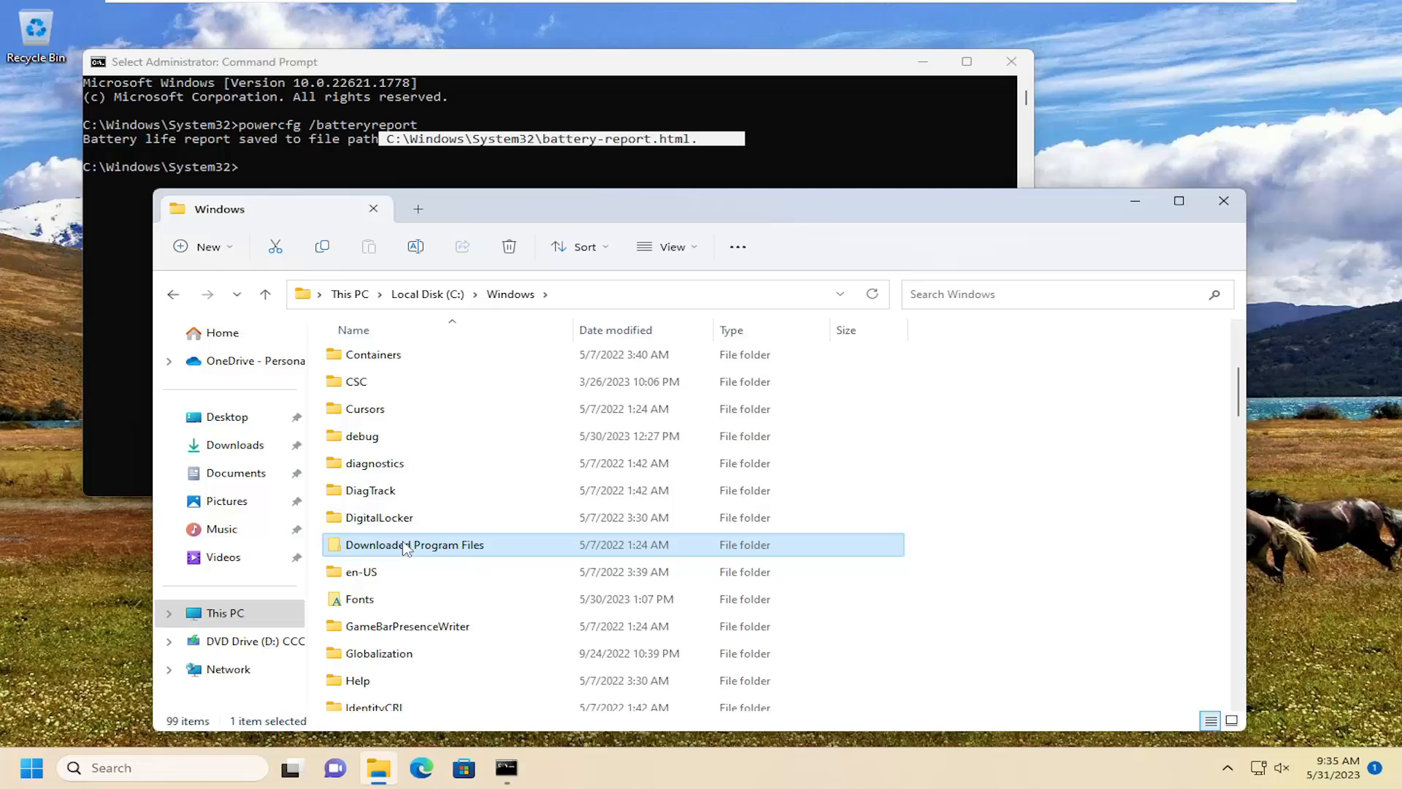
pyautogui.scroll(-3)
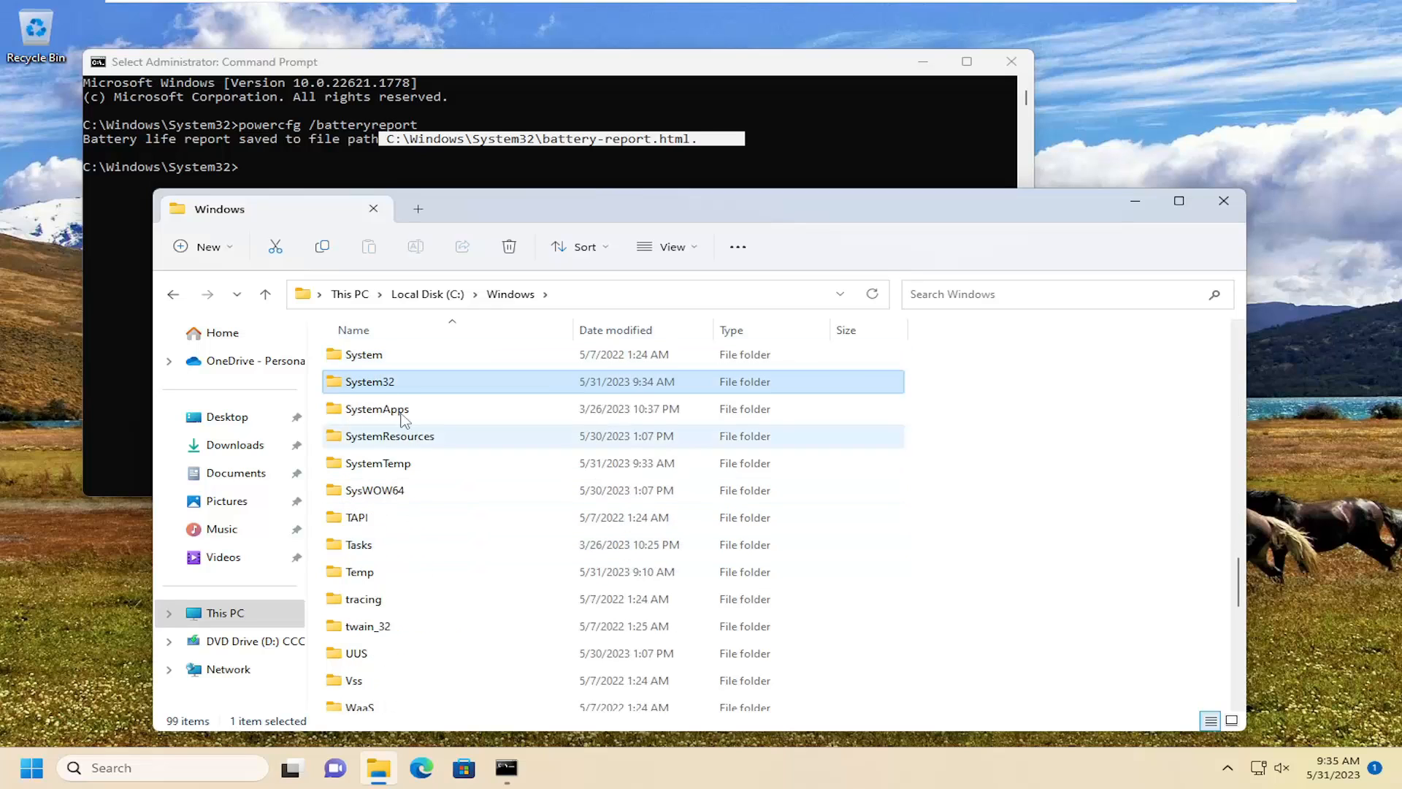
pyautogui.doubleClick(370, 381)
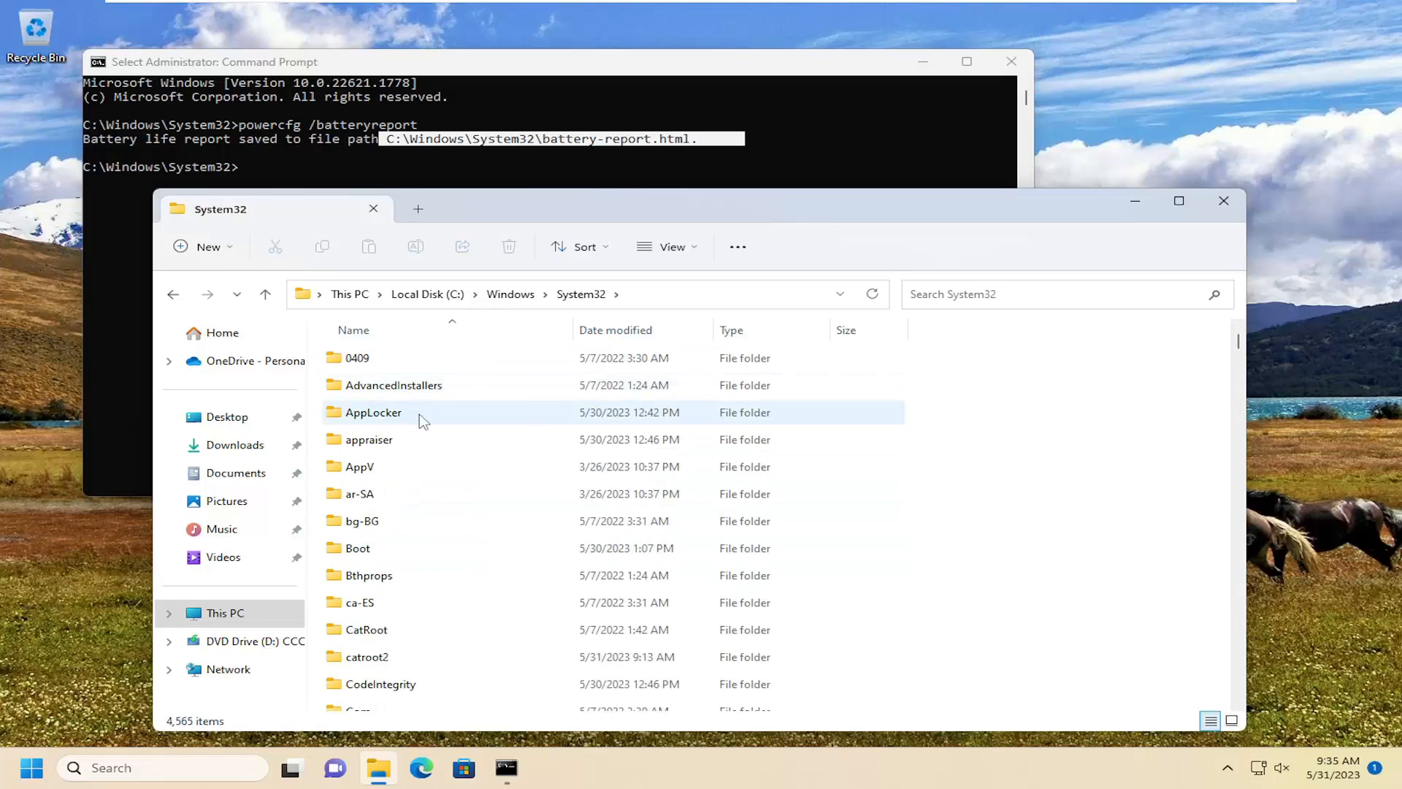
# Step: Locate battery-report.html in System32 and launch it
pyautogui.scroll(-3)
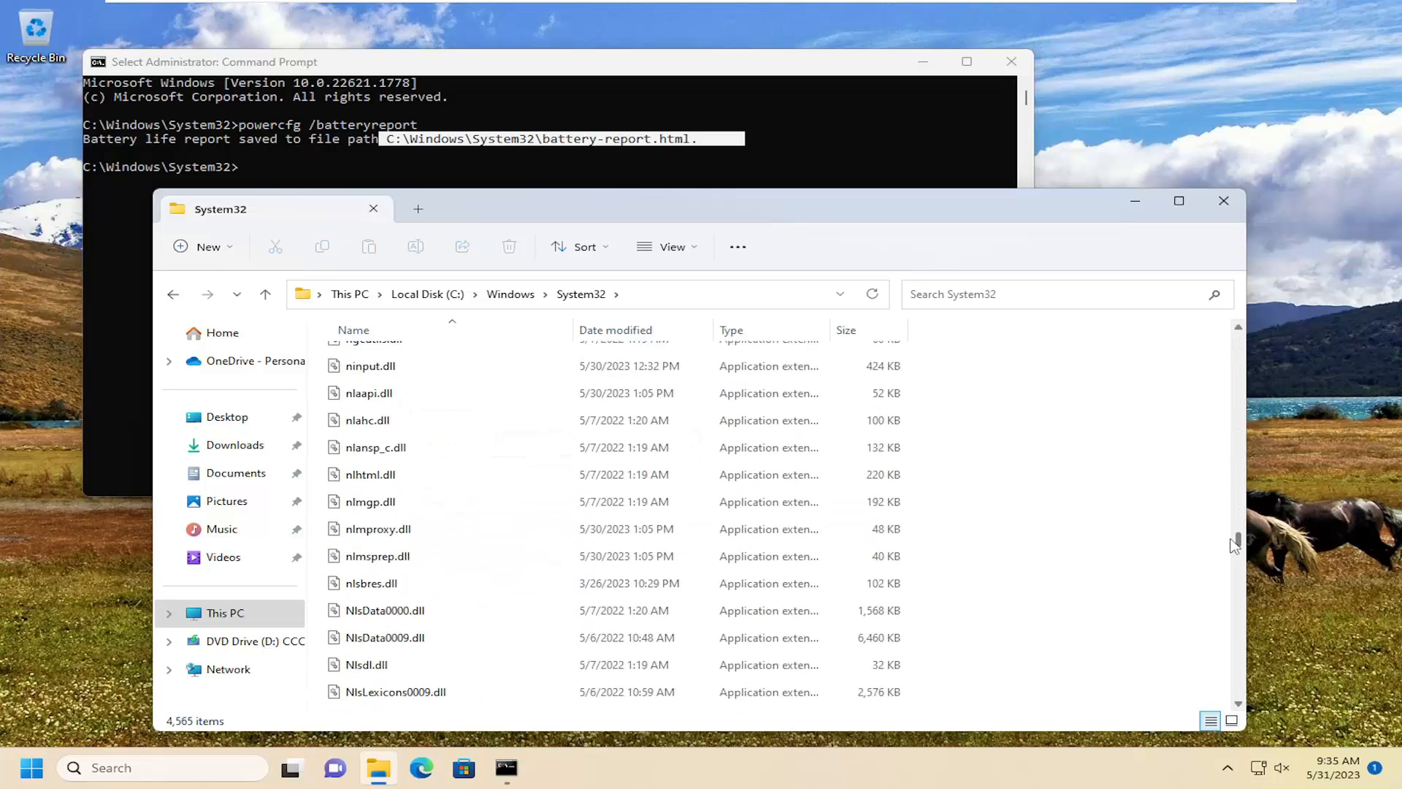
pyautogui.click(375, 459)
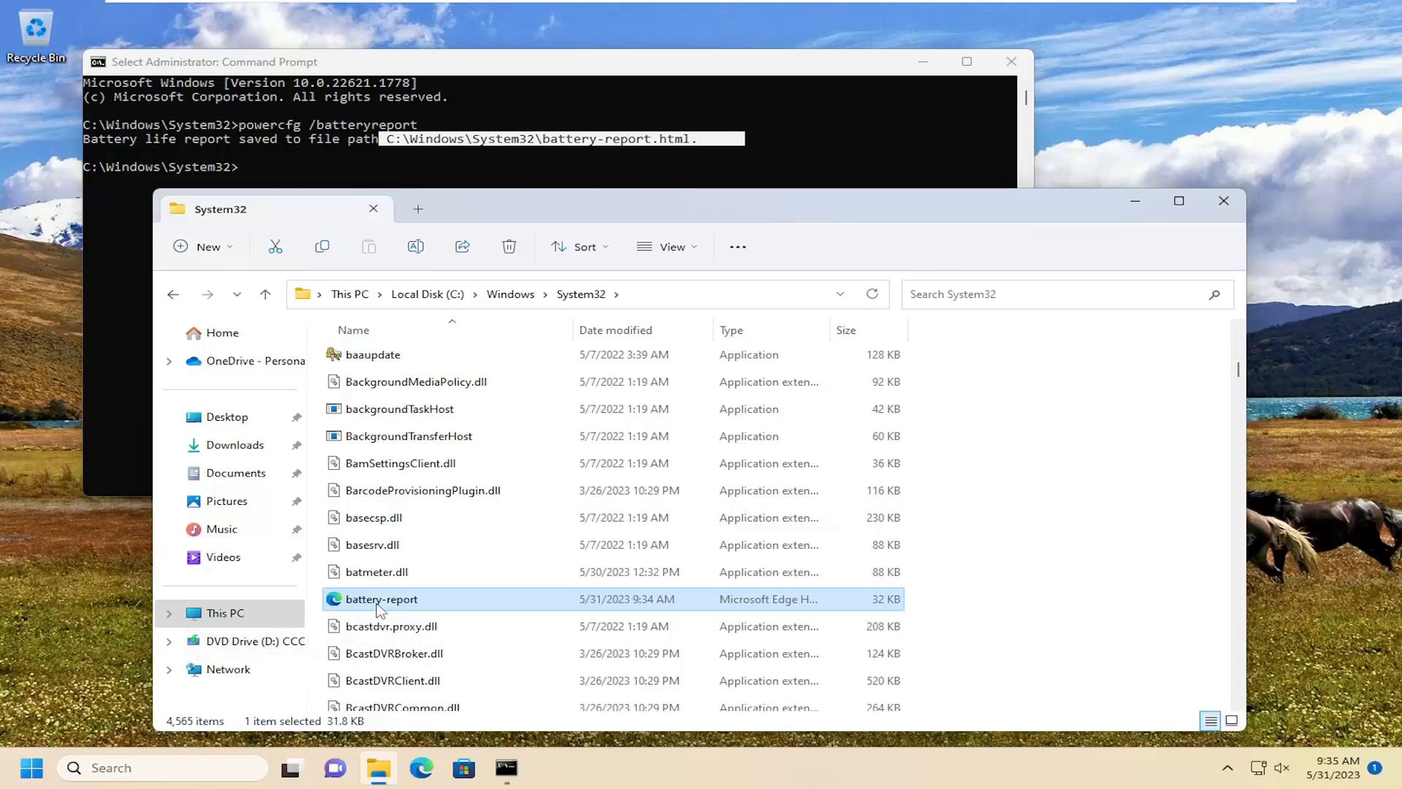
pyautogui.doubleClick(382, 598)
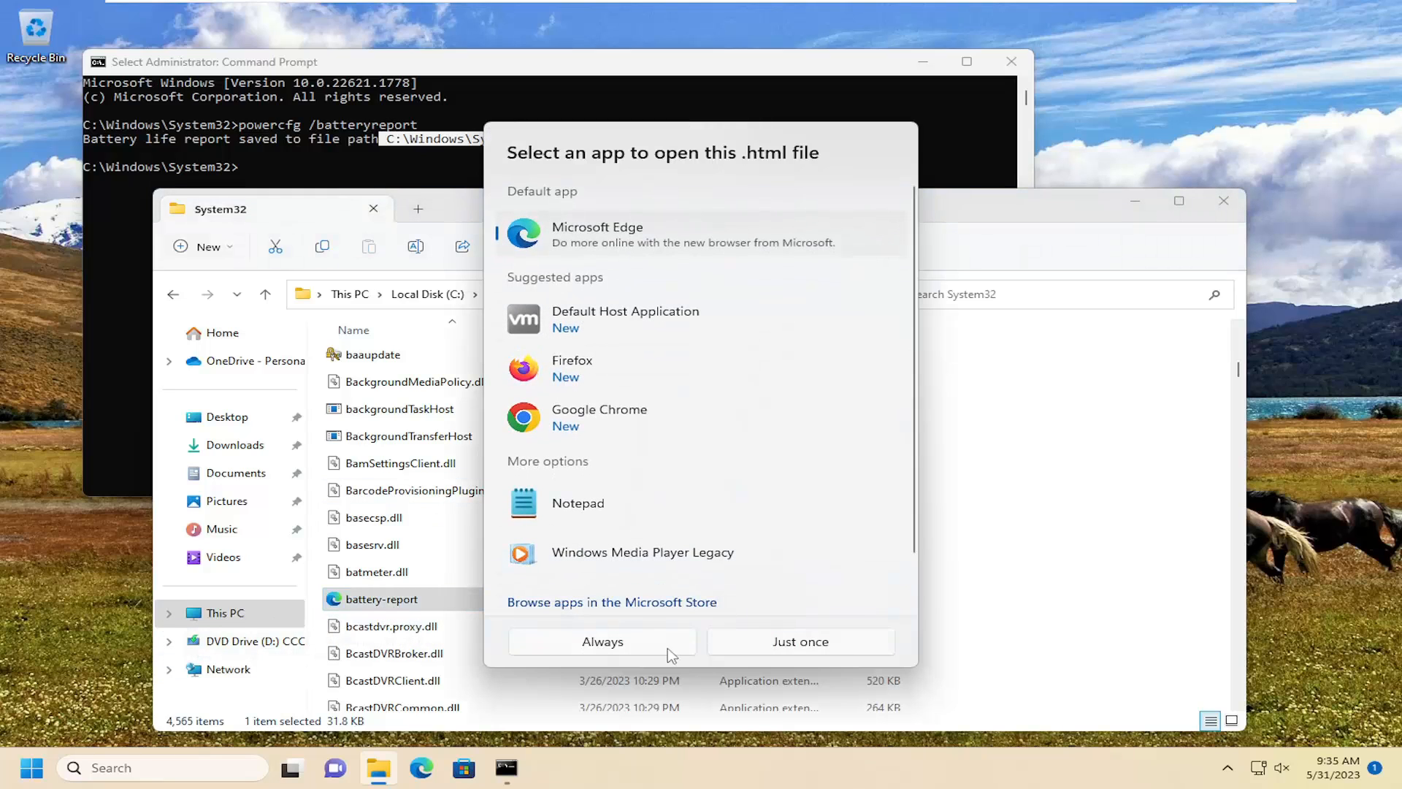
pyautogui.moveTo(615, 616)
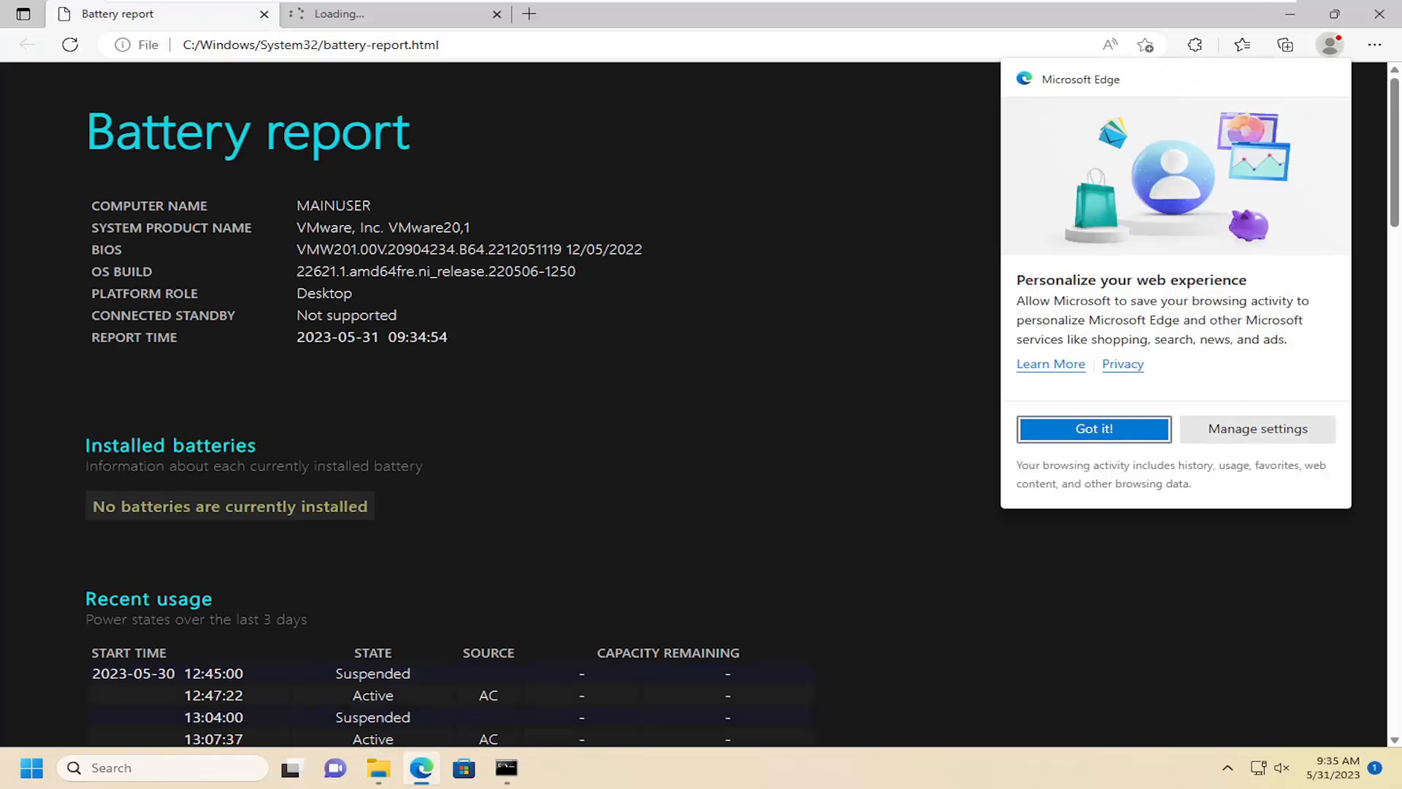
# Step: Dismiss the Personalize your web experience popup and scroll the report down to Usage history
pyautogui.click(1092, 430)
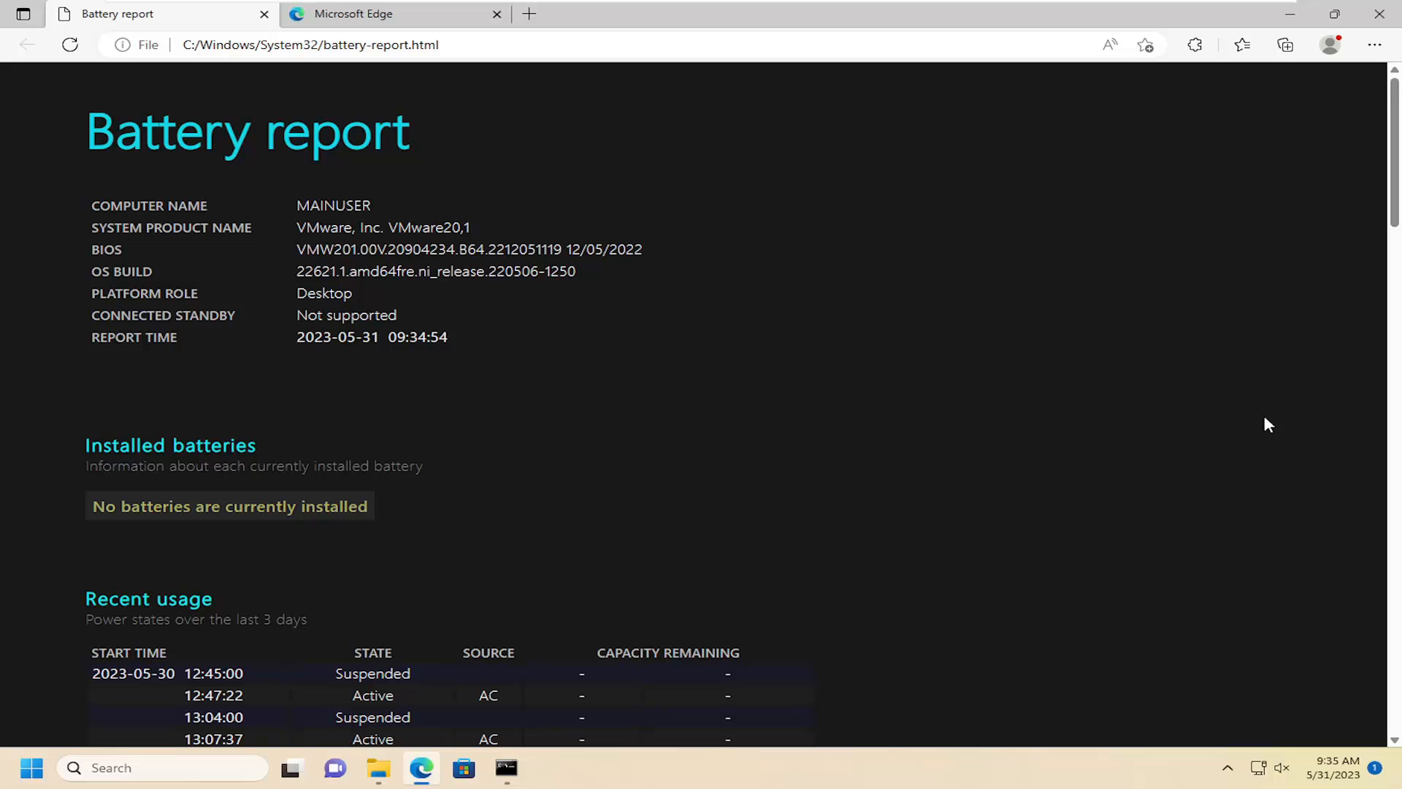
pyautogui.scroll(-3)
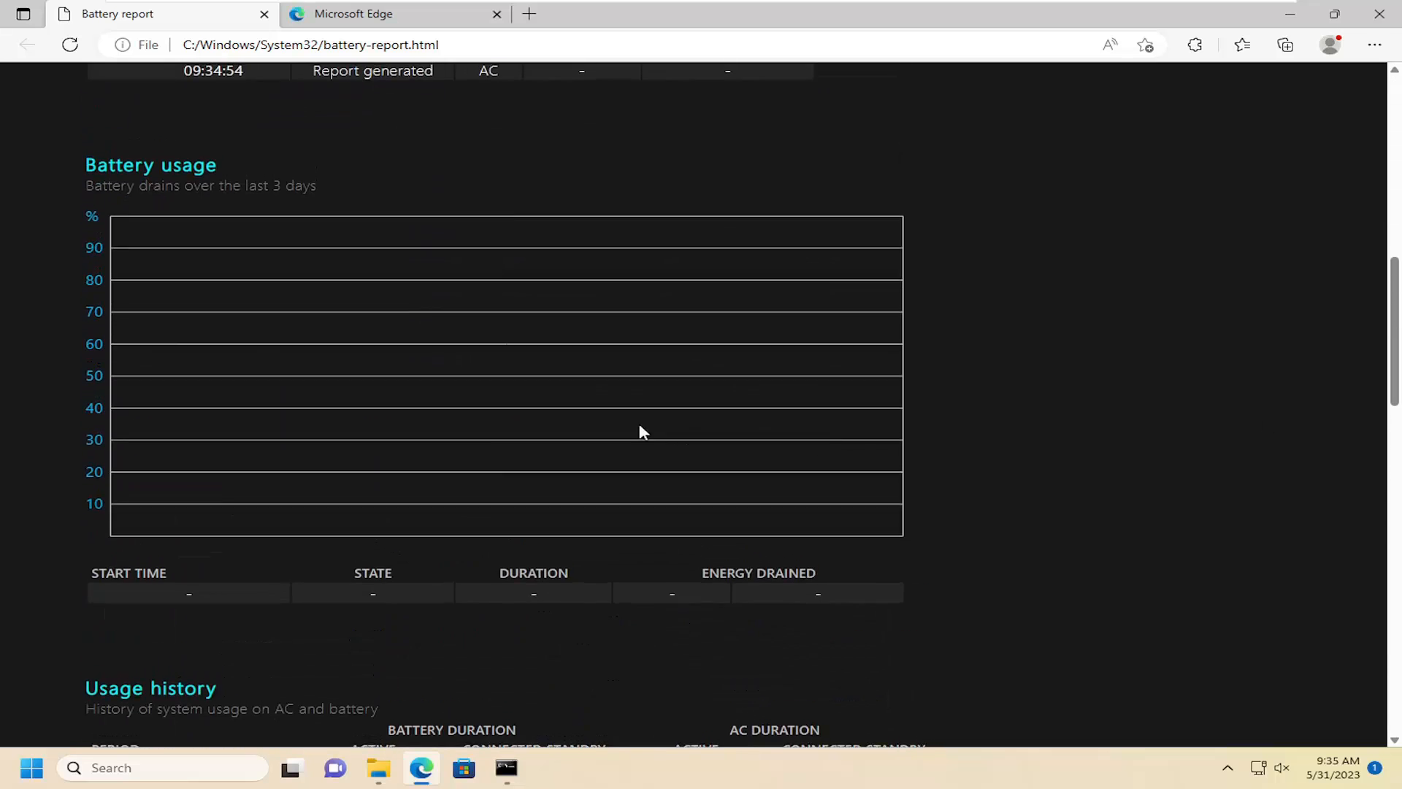
pyautogui.scroll(-3)
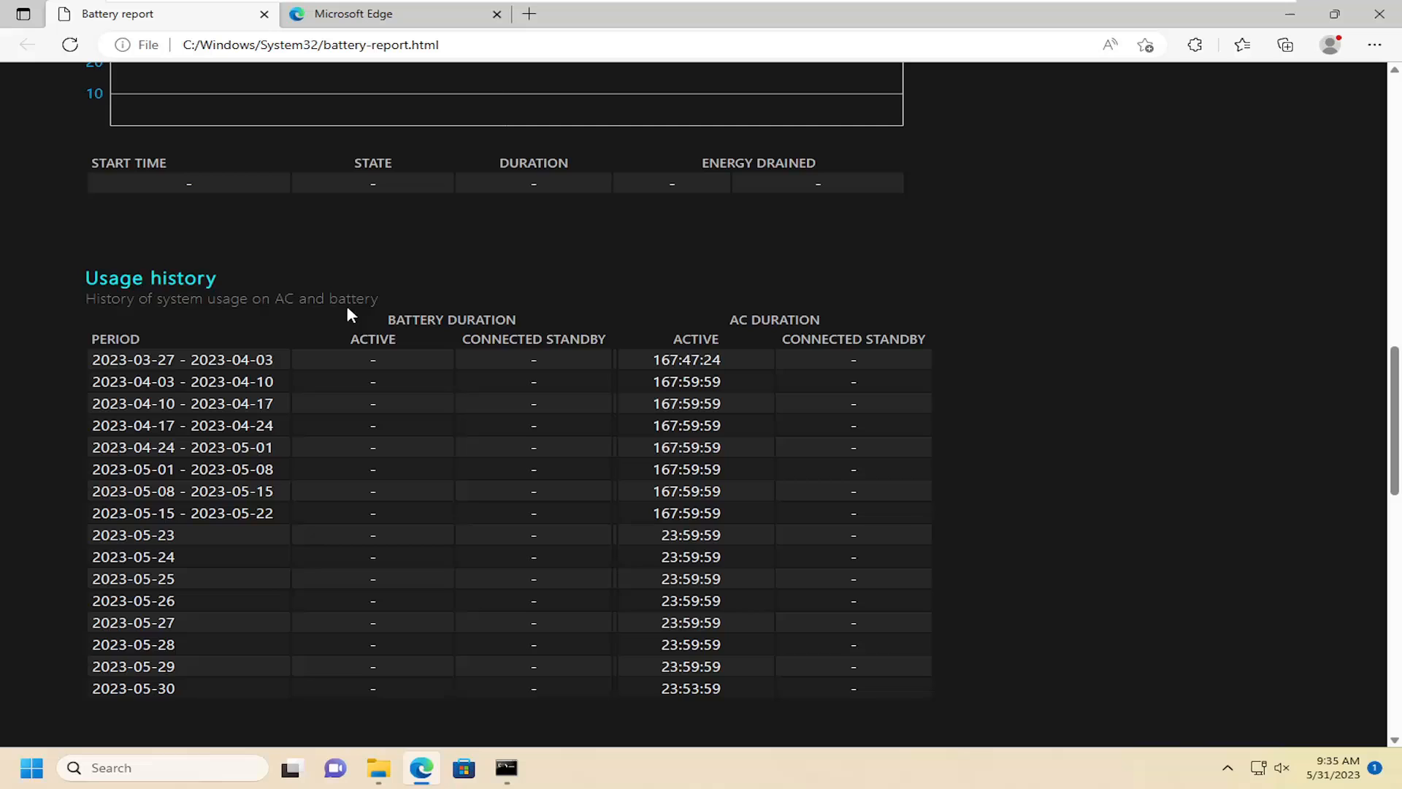
pyautogui.scroll(3)
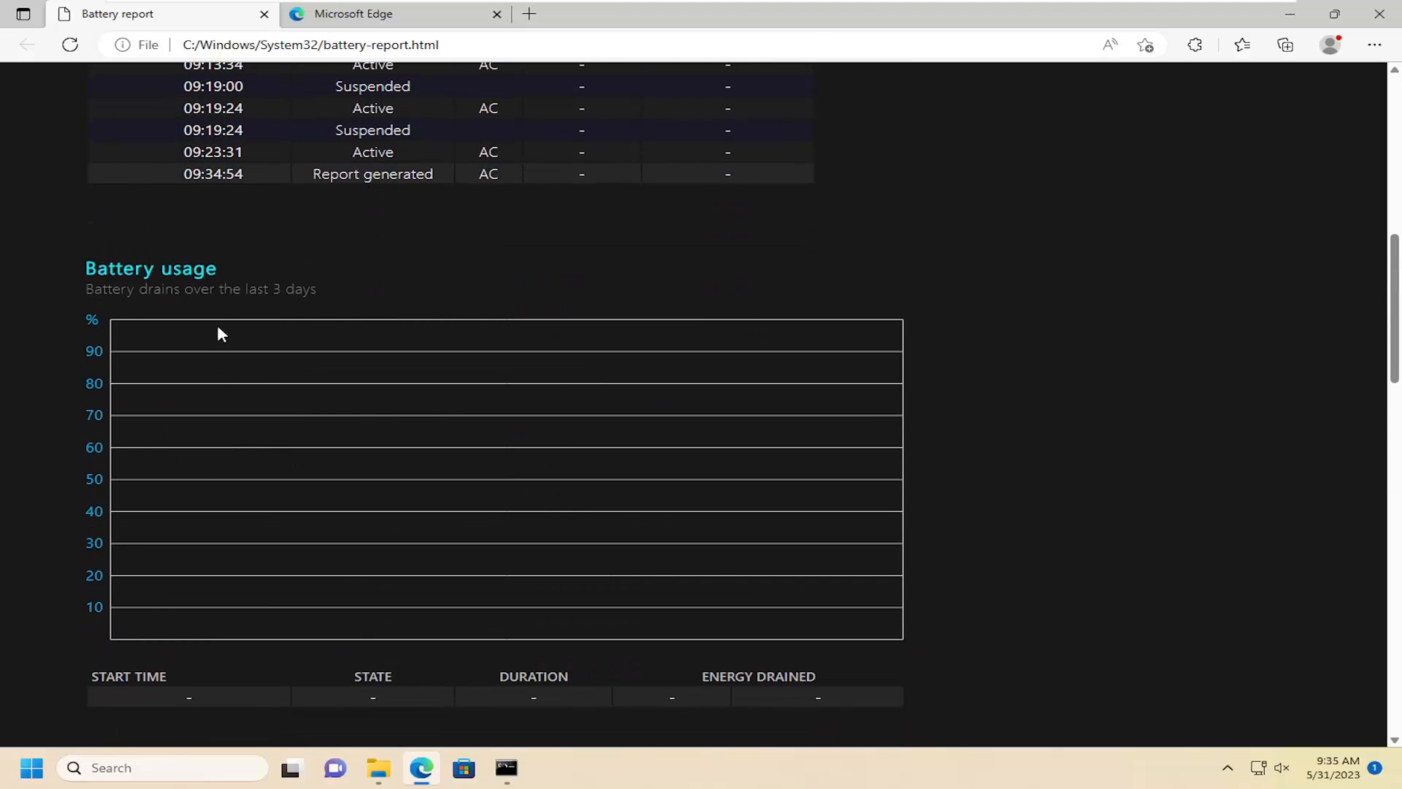
pyautogui.scroll(3)
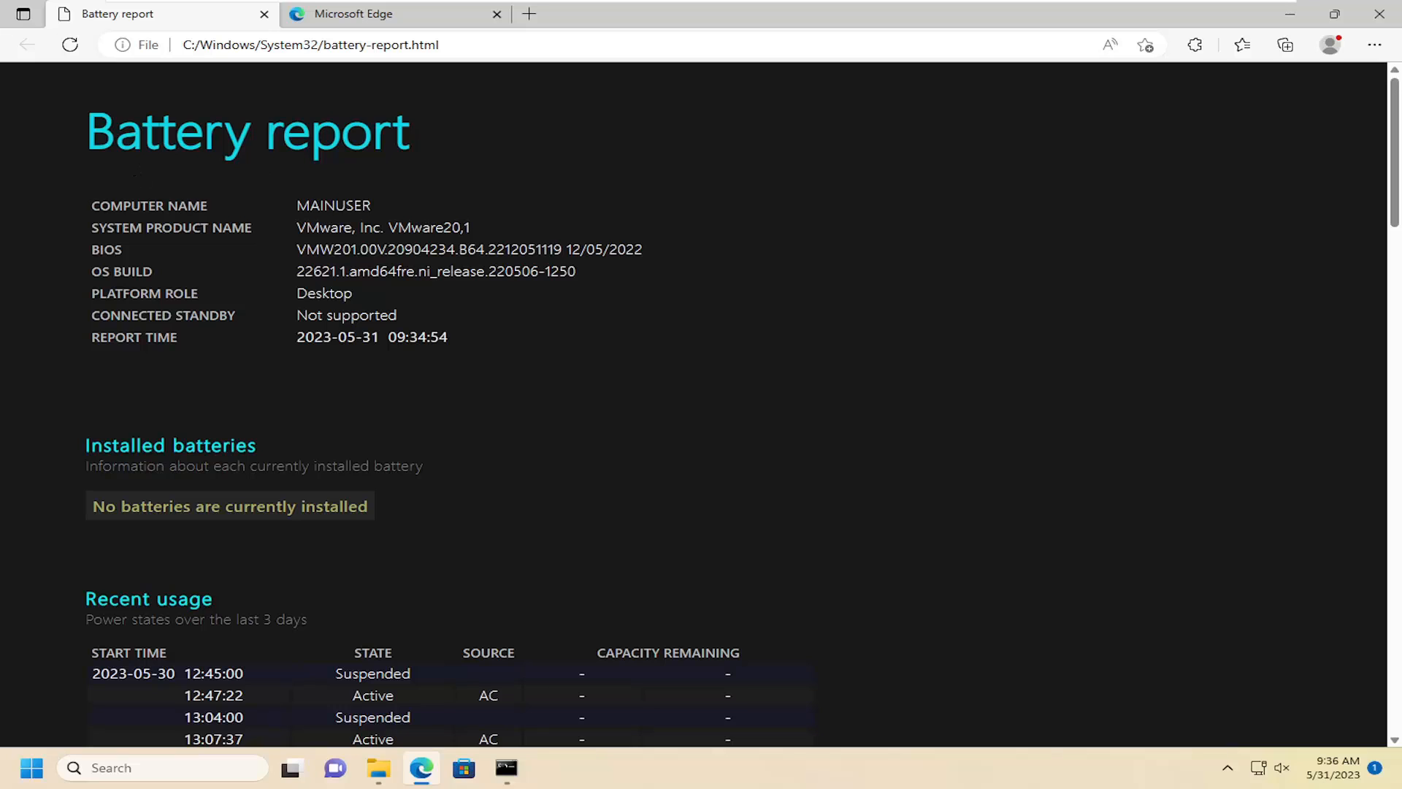
pyautogui.scroll(-3)
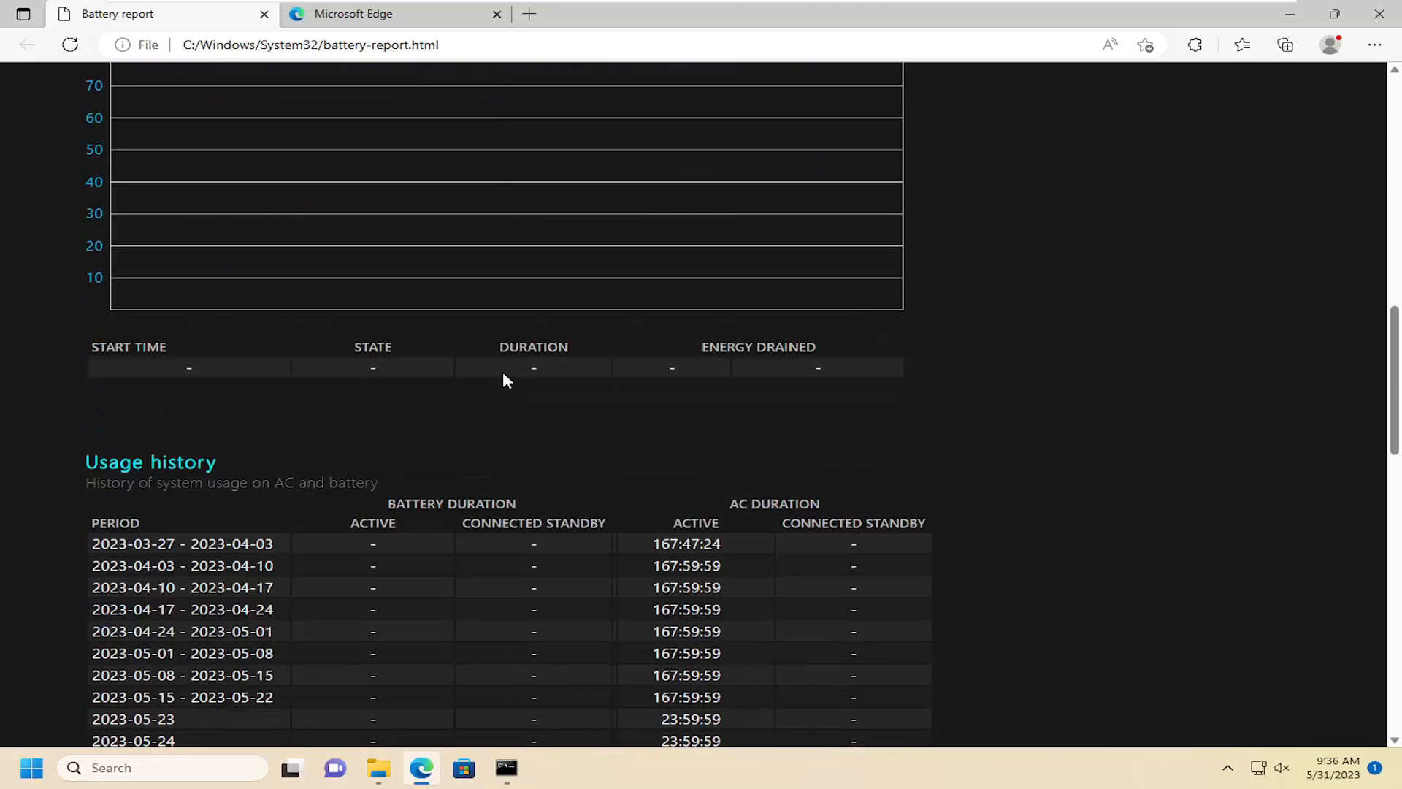
pyautogui.scroll(-3)
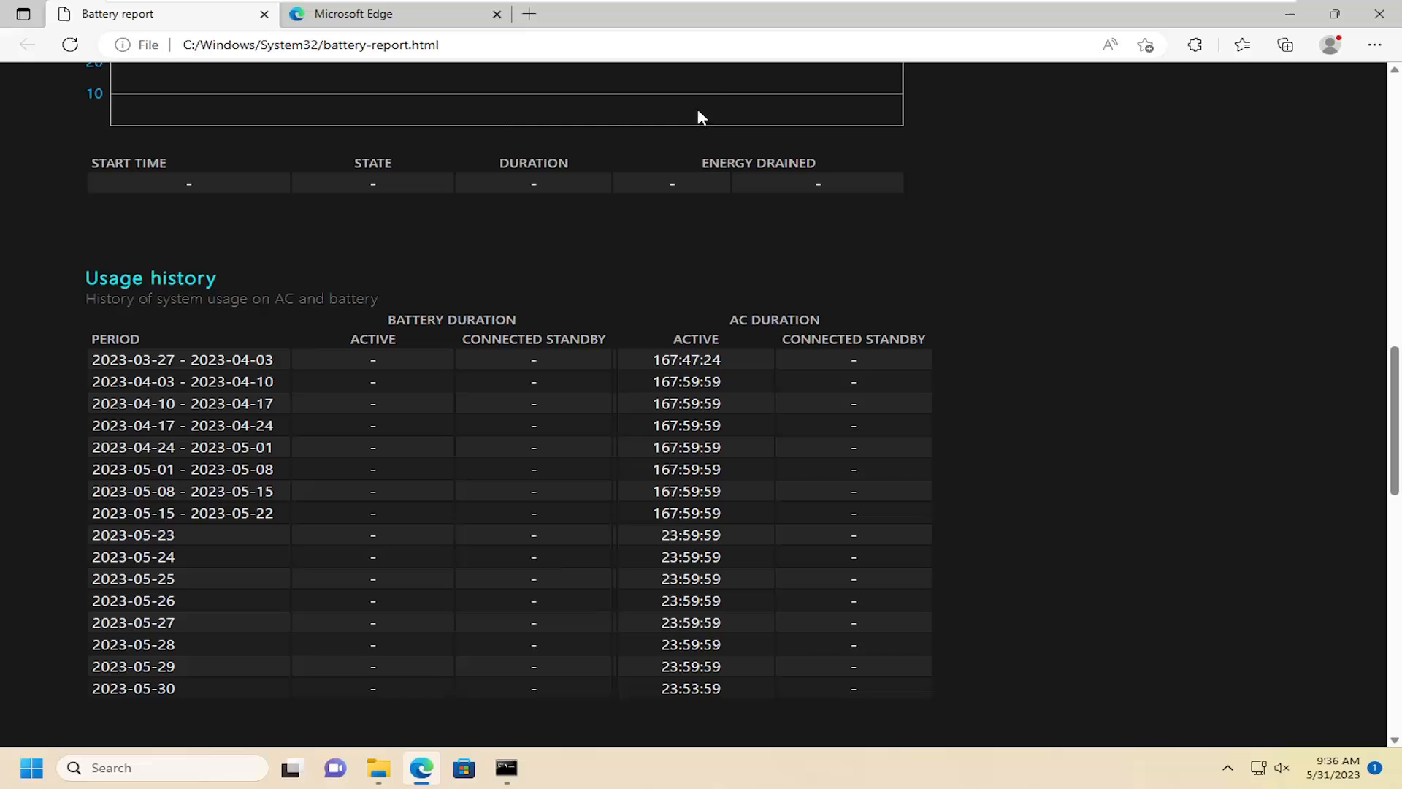
pyautogui.moveTo(675, 234)
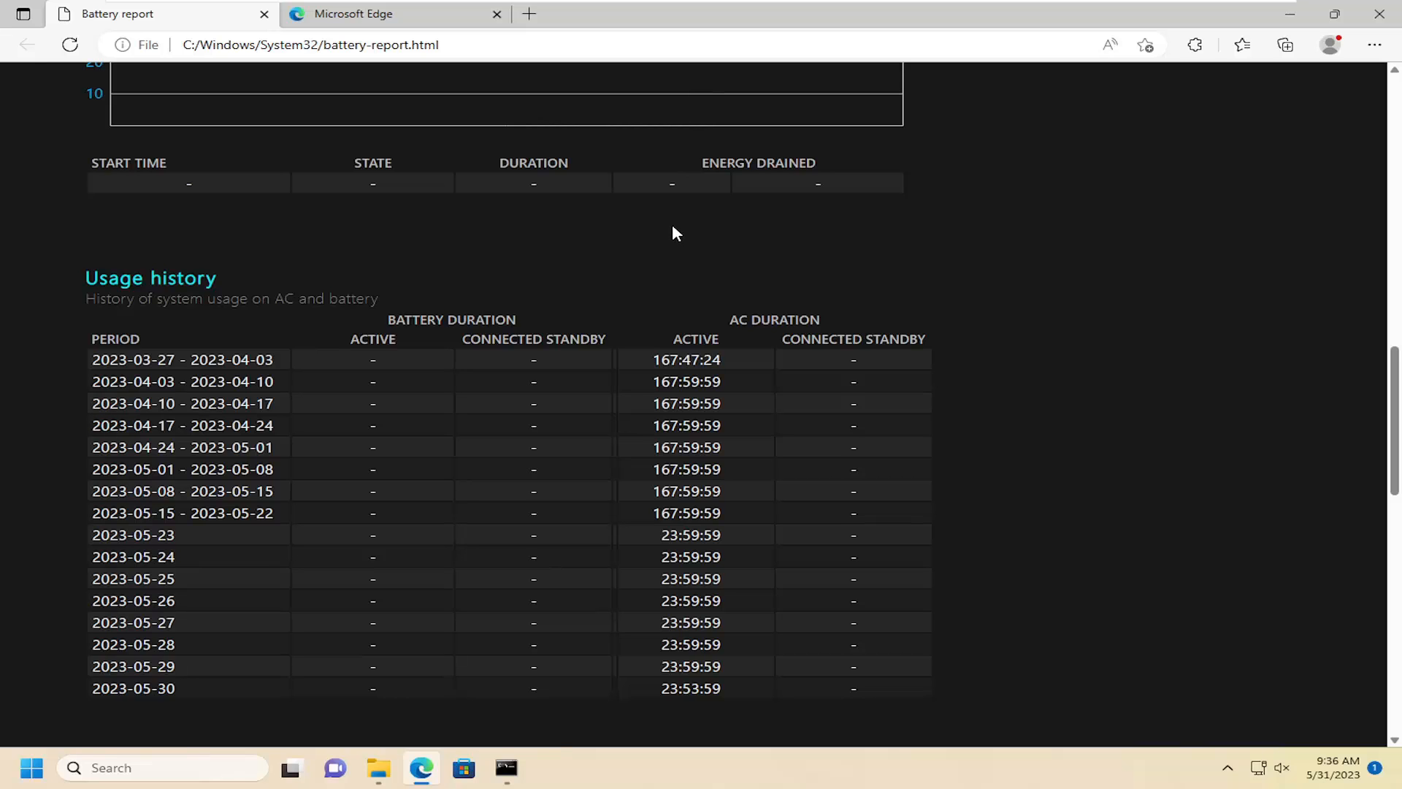